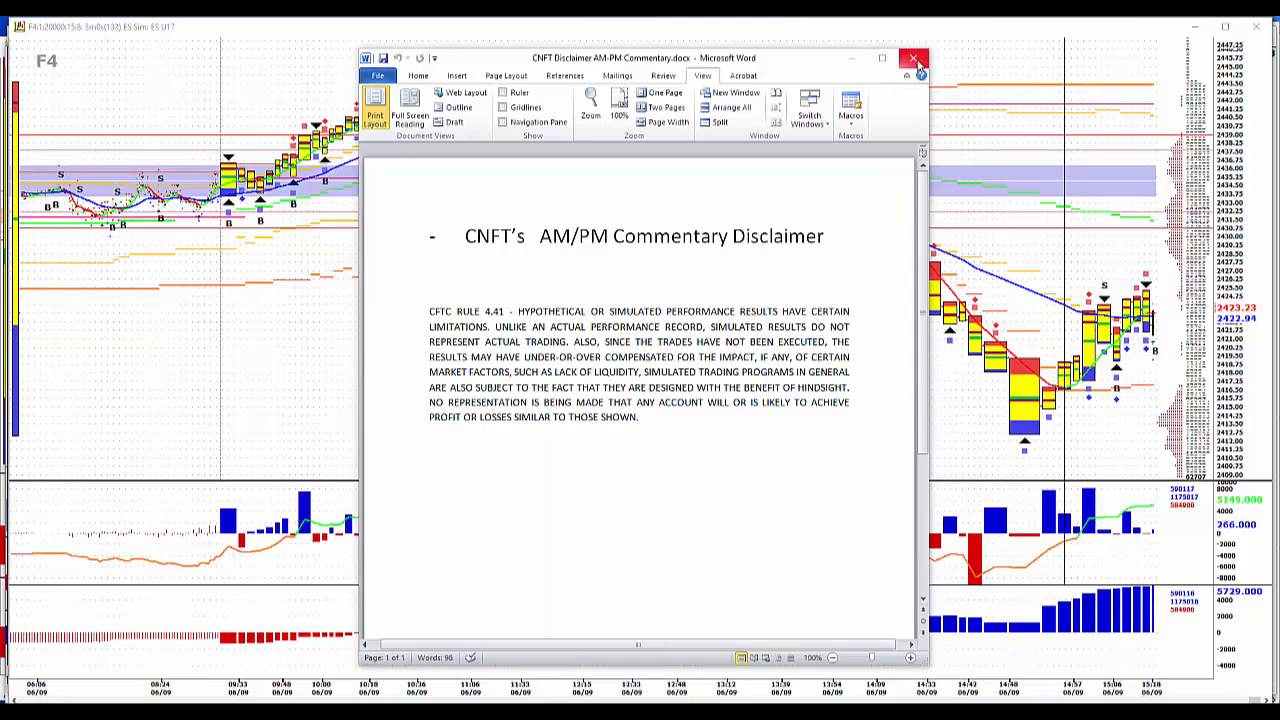
Close the disclaimer document so the E-mini market profile chart is fully visible
click(912, 56)
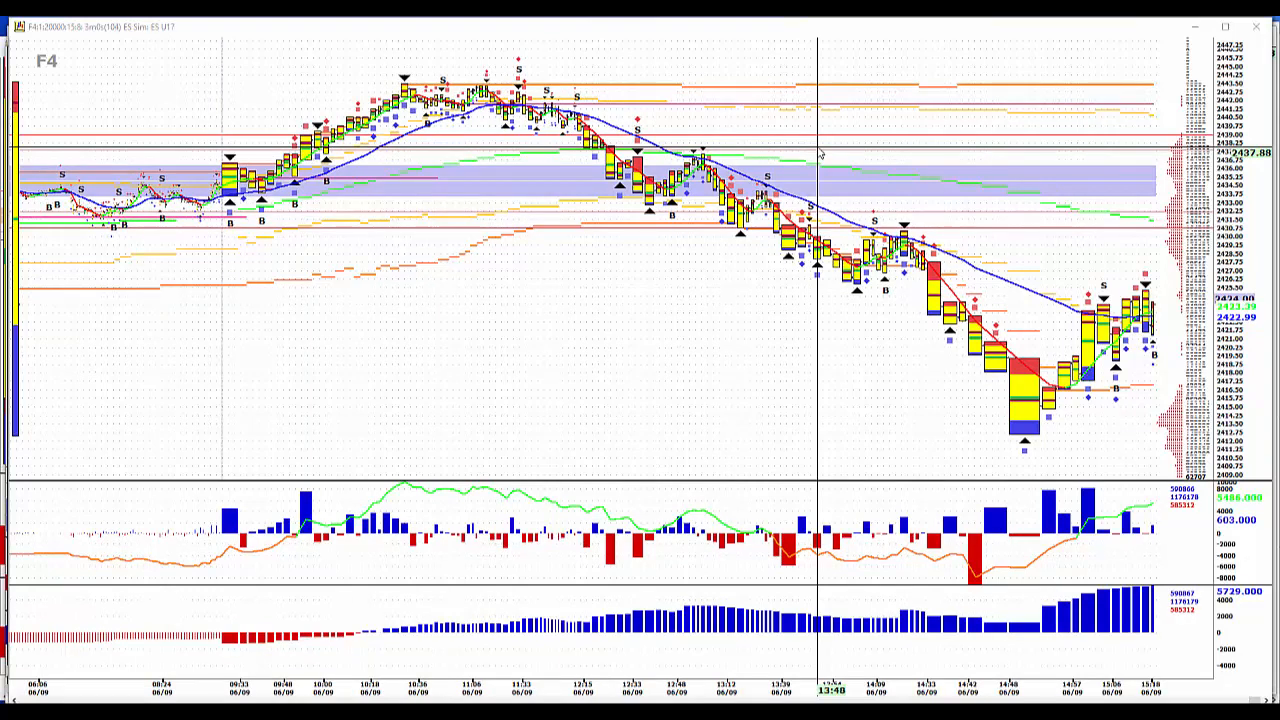
mouse_move(878, 170)
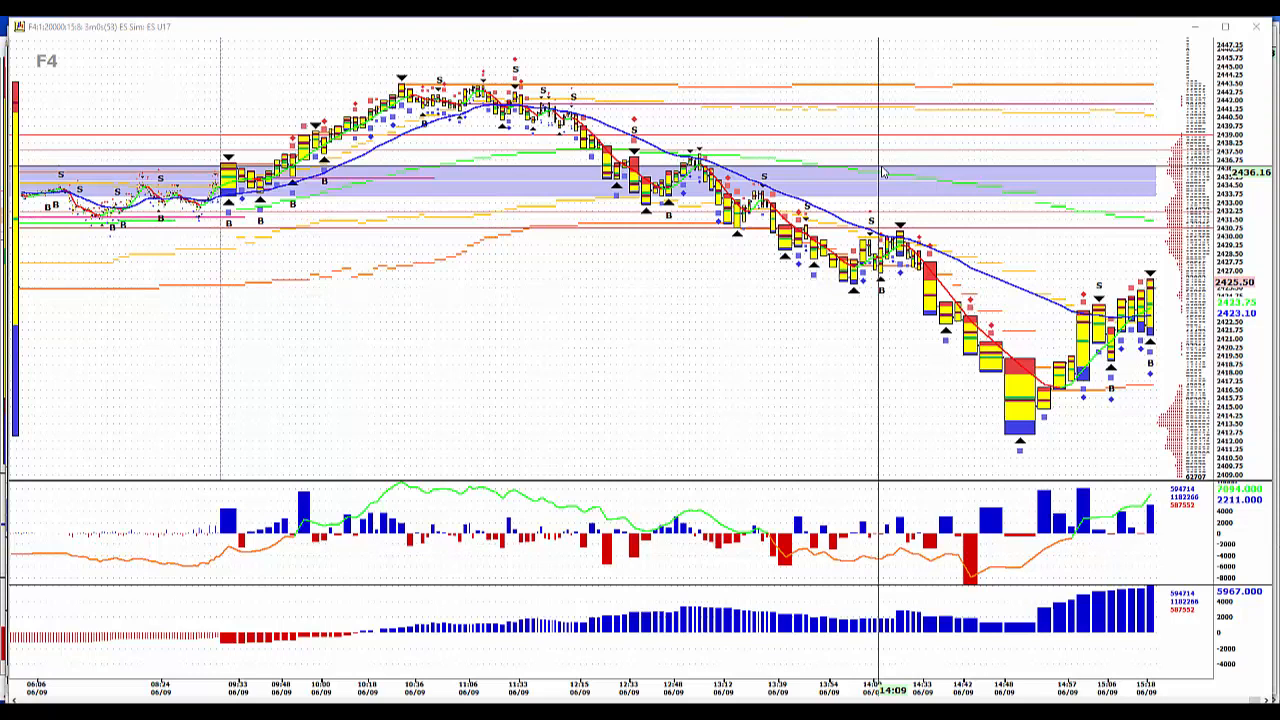
mouse_move(1096, 178)
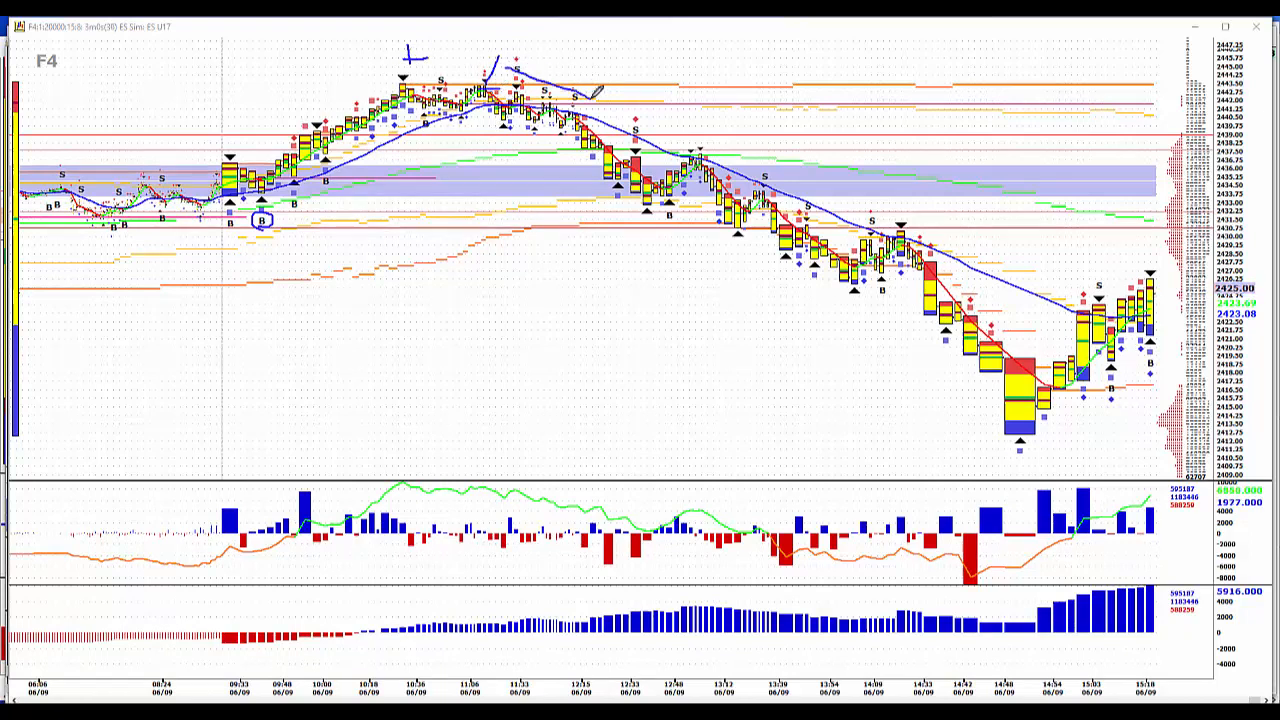
mouse_move(810, 176)
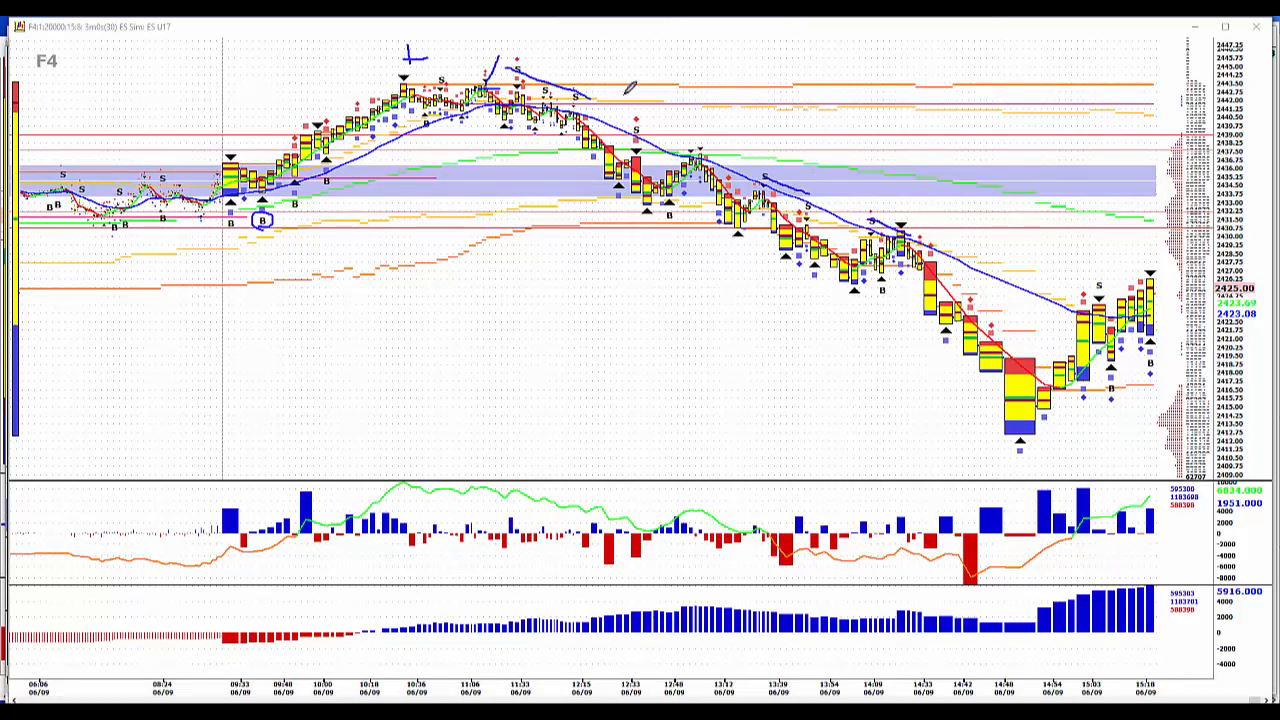
mouse_move(504, 238)
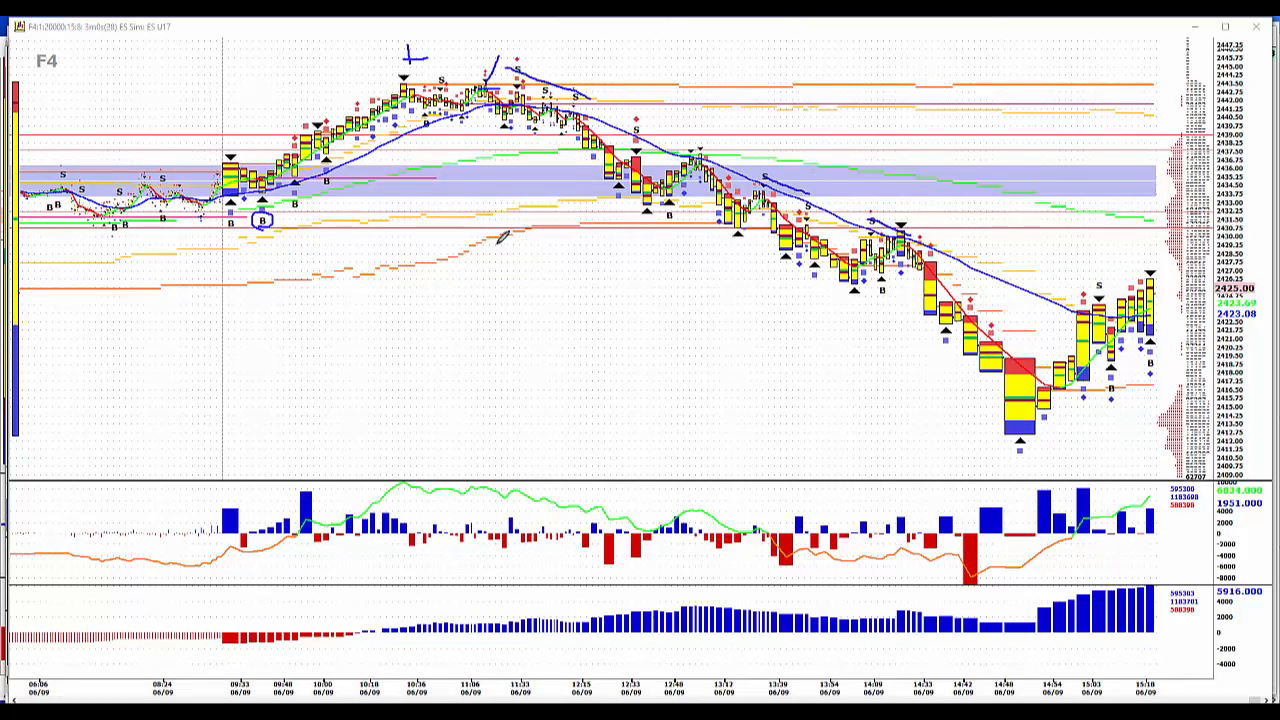
mouse_move(400, 228)
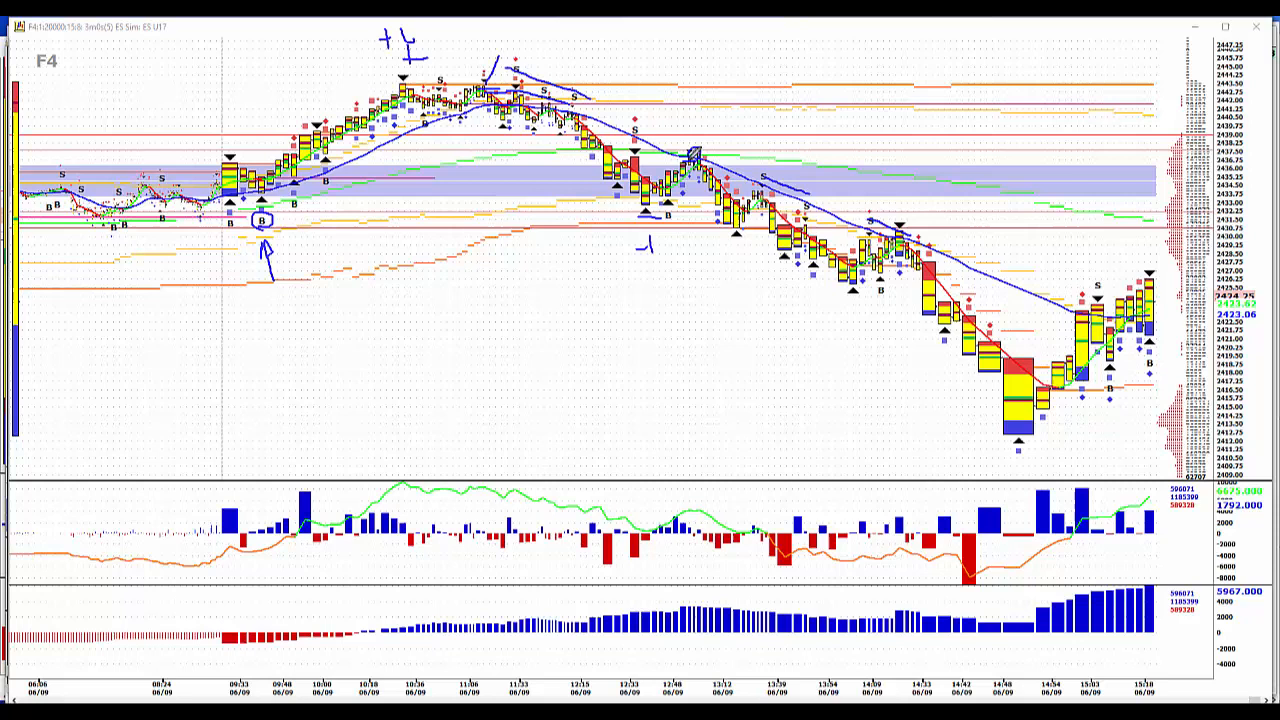
Hand-draw notes marking the recent swing high and the recent low on the ES chart
drag(696, 150, 760, 140)
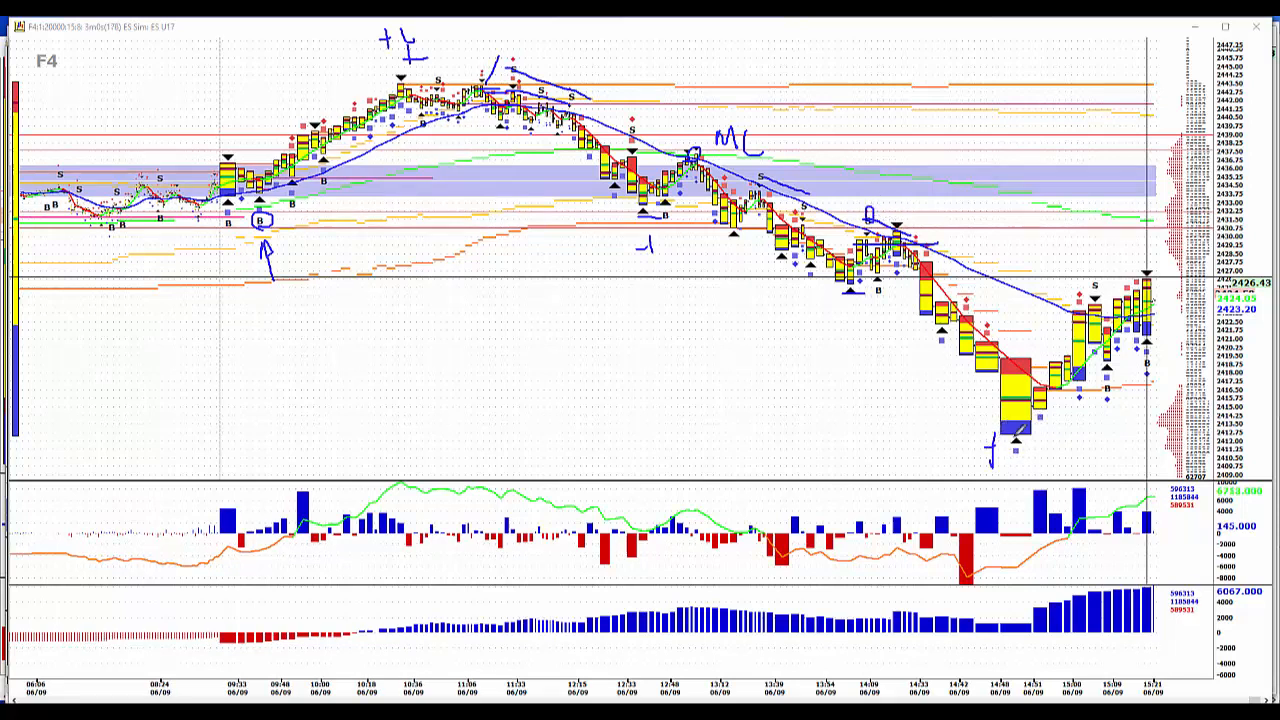
drag(996, 350, 1020, 456)
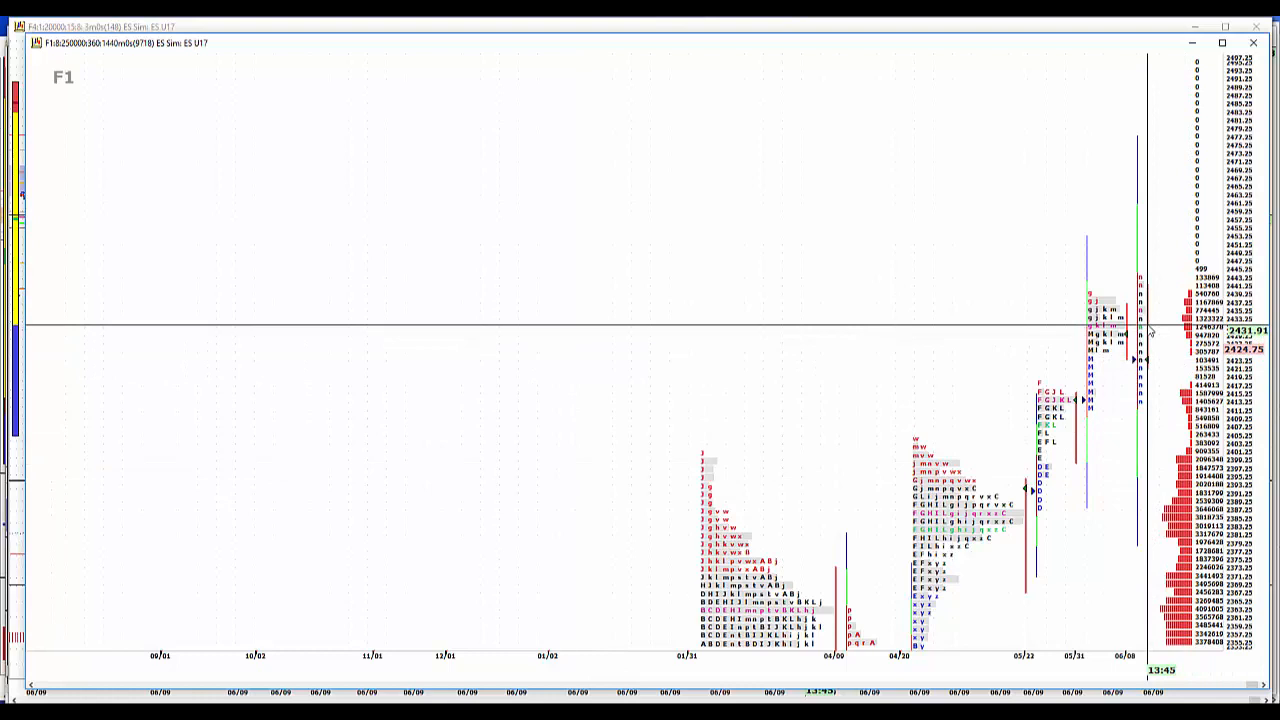
mouse_move(958, 468)
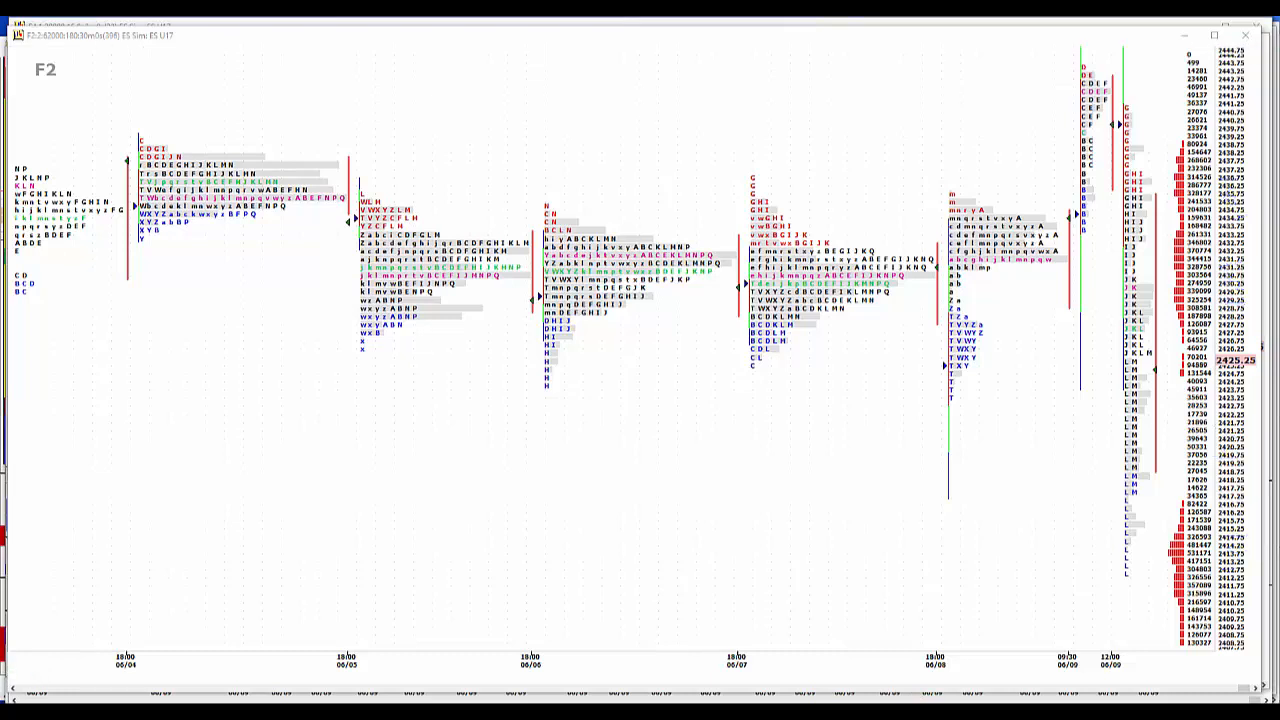
mouse_move(538, 648)
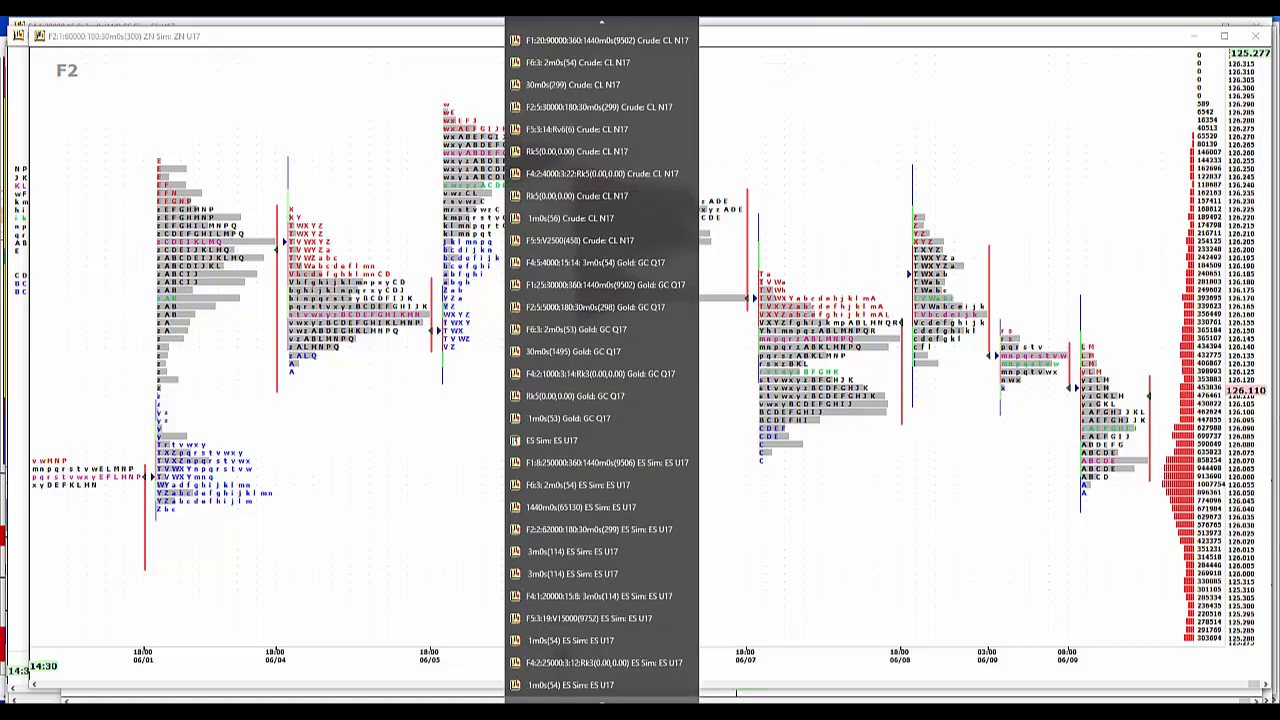
Scroll the chart list toward the bond F2 market profile chart
scroll(down, 3)
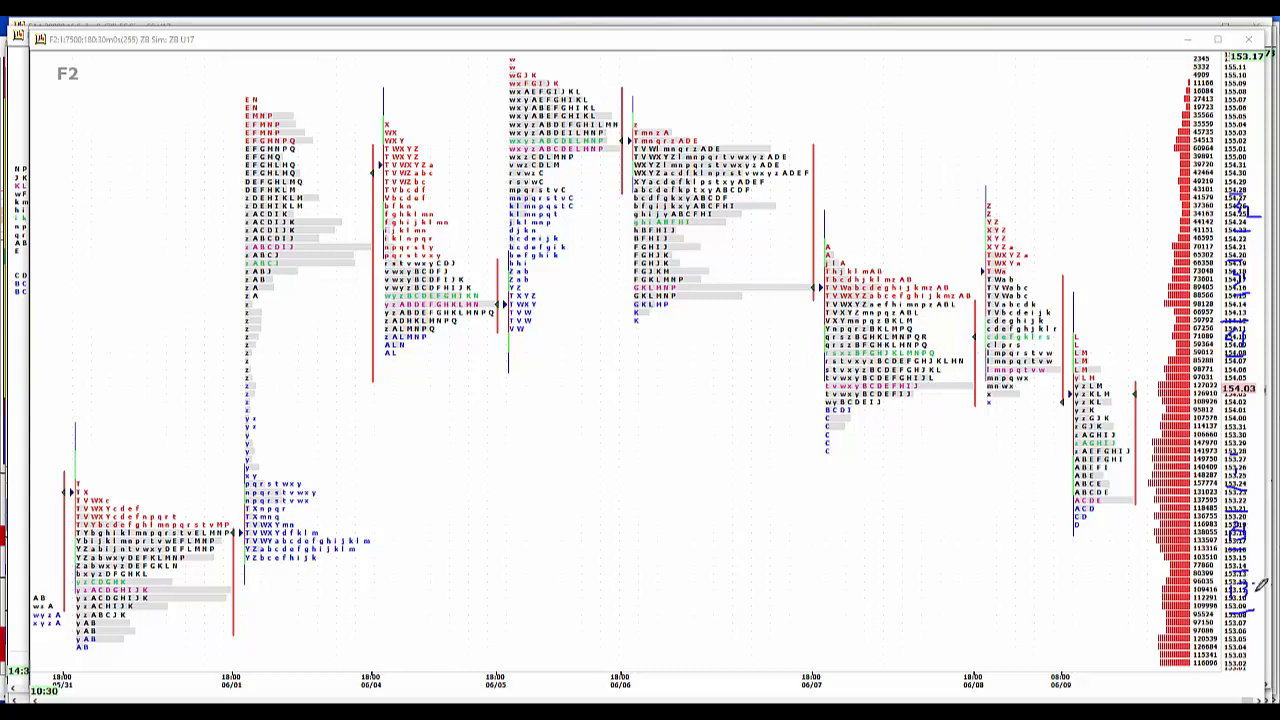
mouse_move(1258, 588)
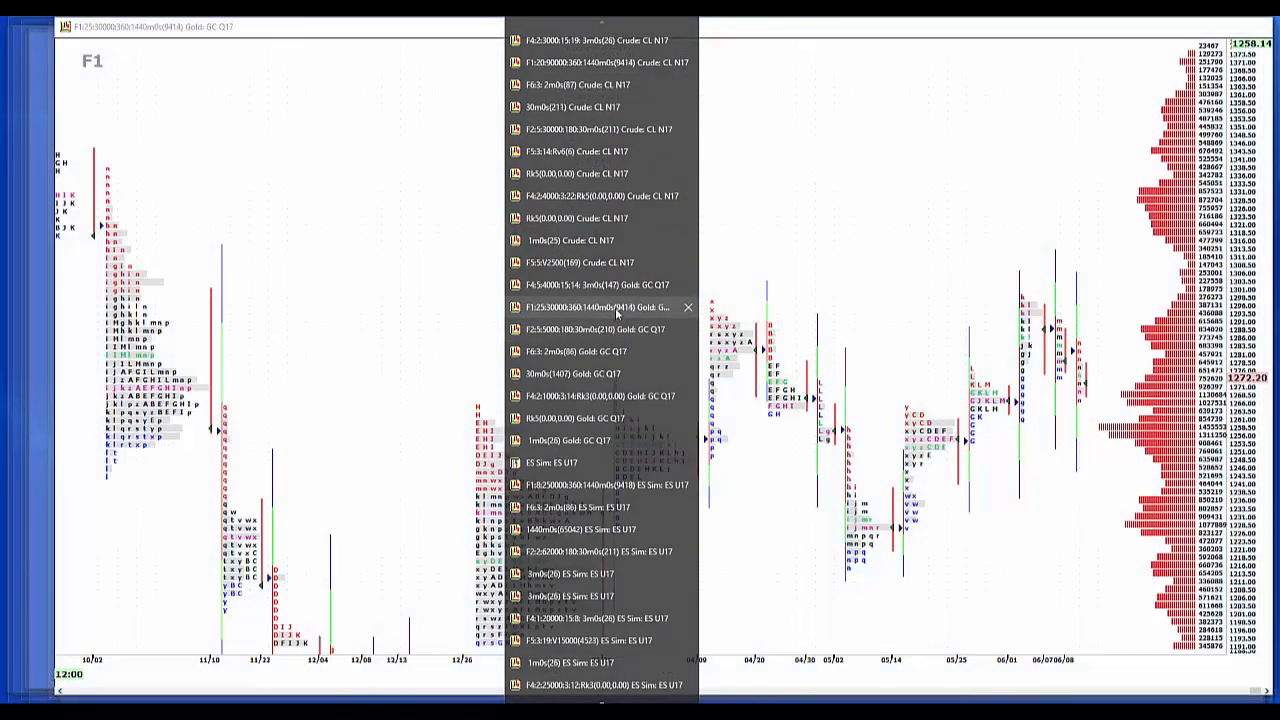
Select the F2 Gold GC Q17 30-minute chart from the window list
click(600, 308)
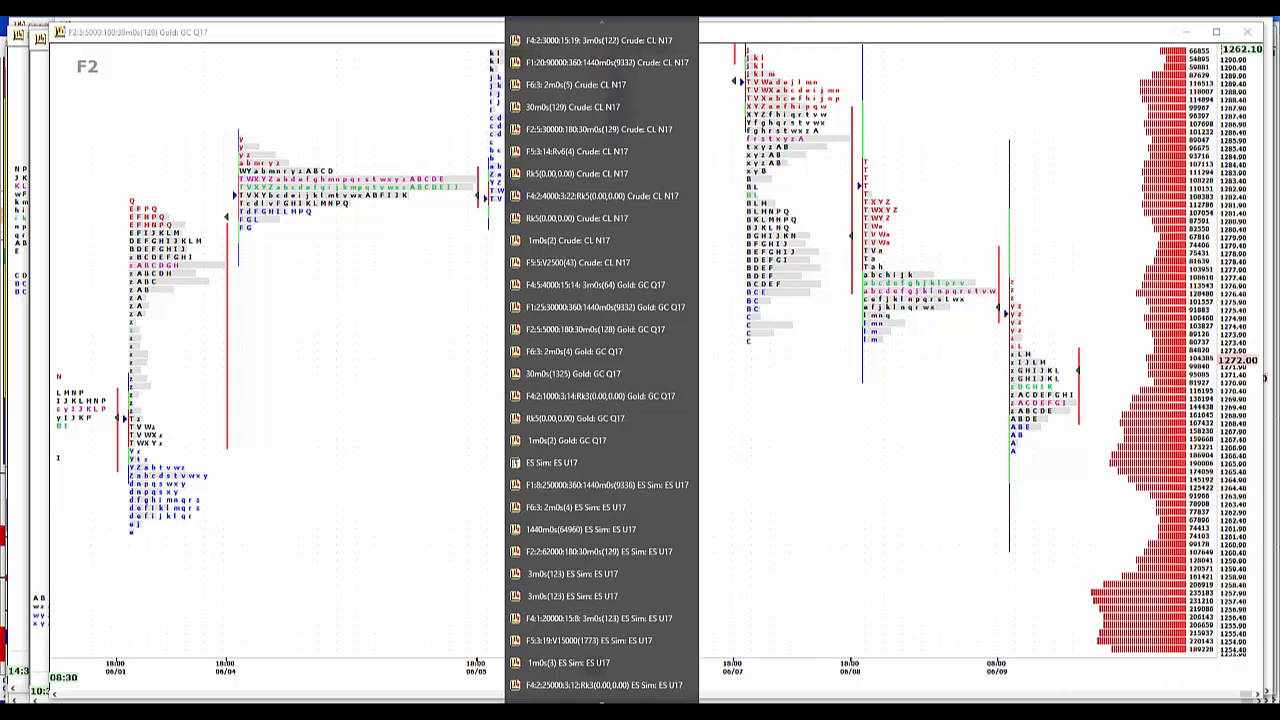
Bring up the Crude CL N17 market profile chart and scroll to its latest sessions
key(F1)
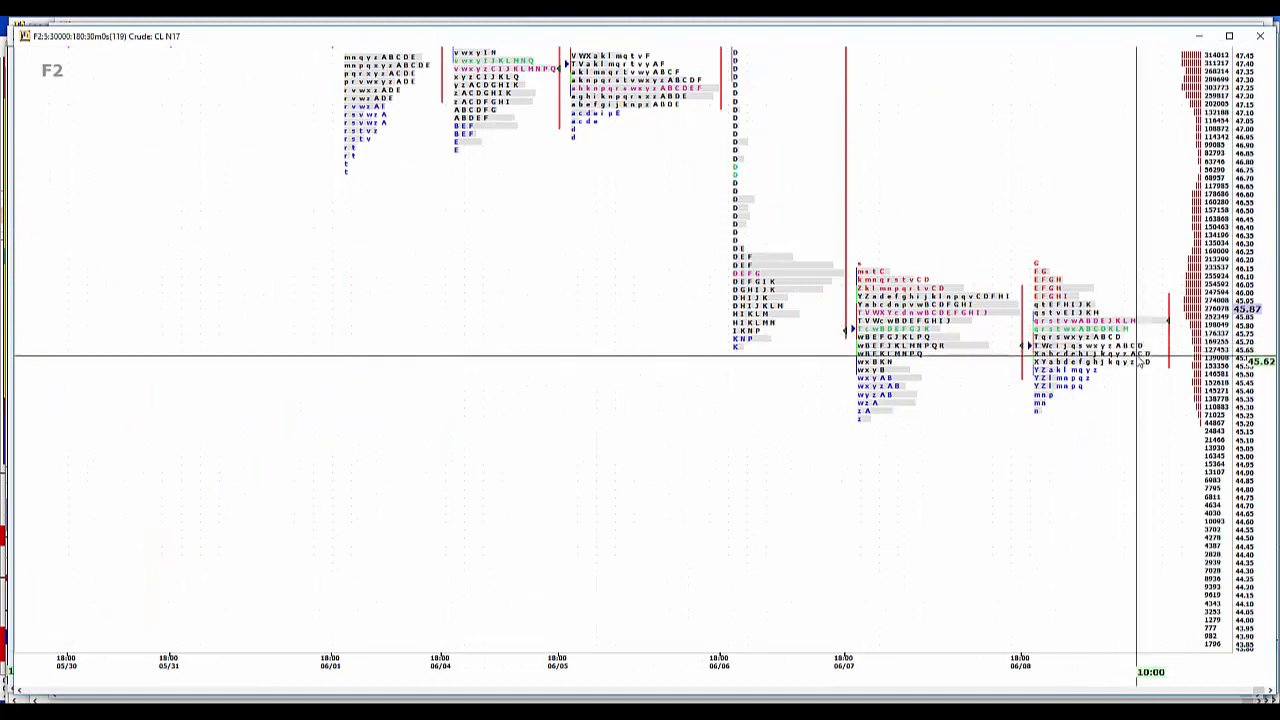
scroll(right, 3)
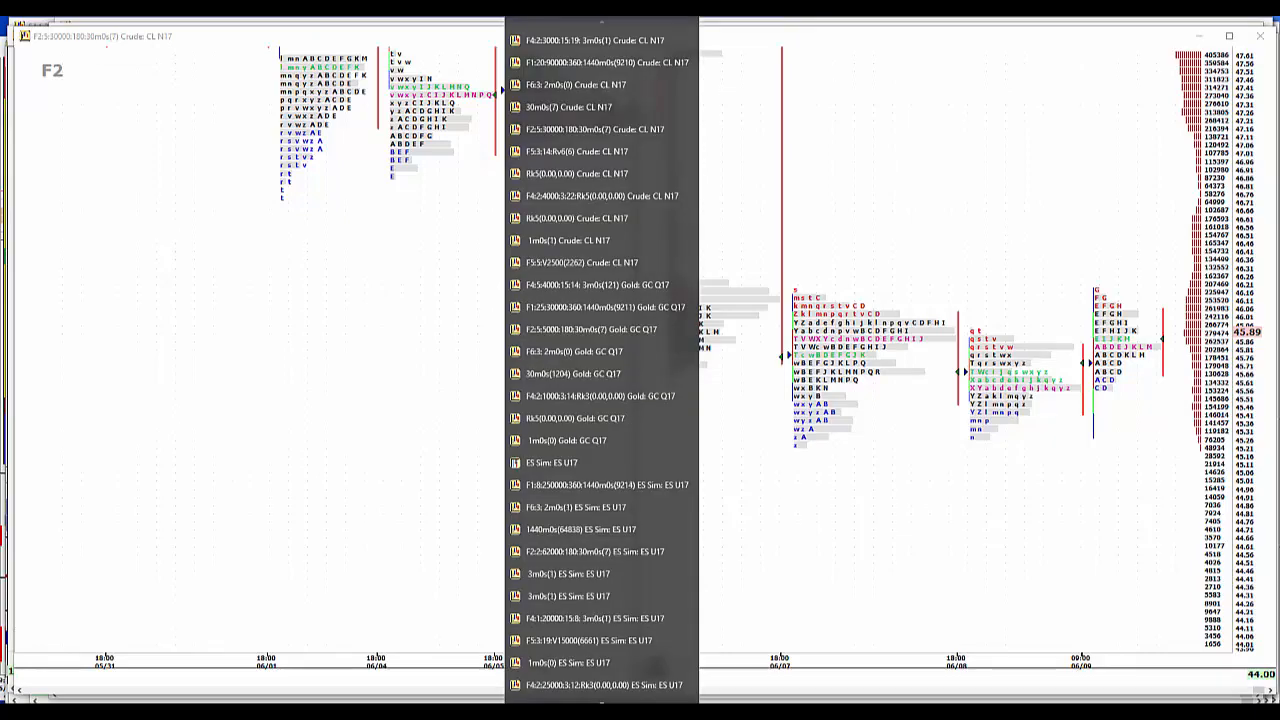
Scroll the window list toward the 6E U17 euro futures chart
scroll(down, 3)
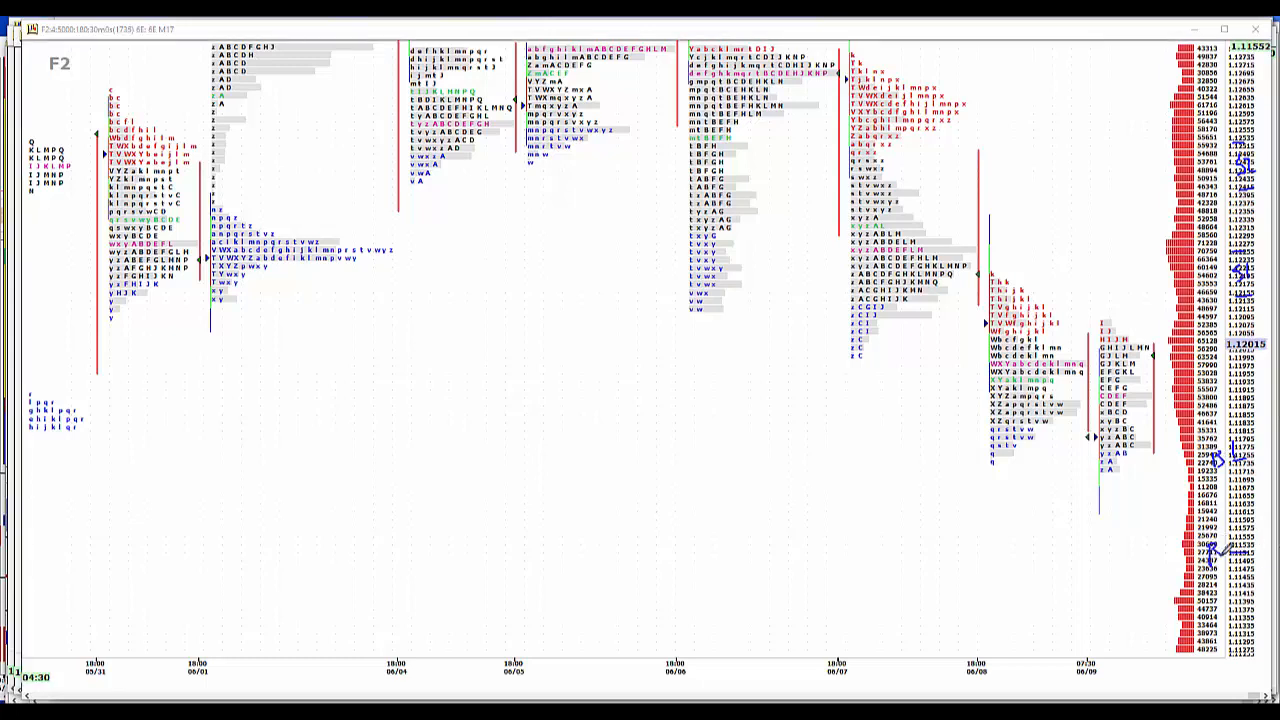
mouse_move(892, 632)
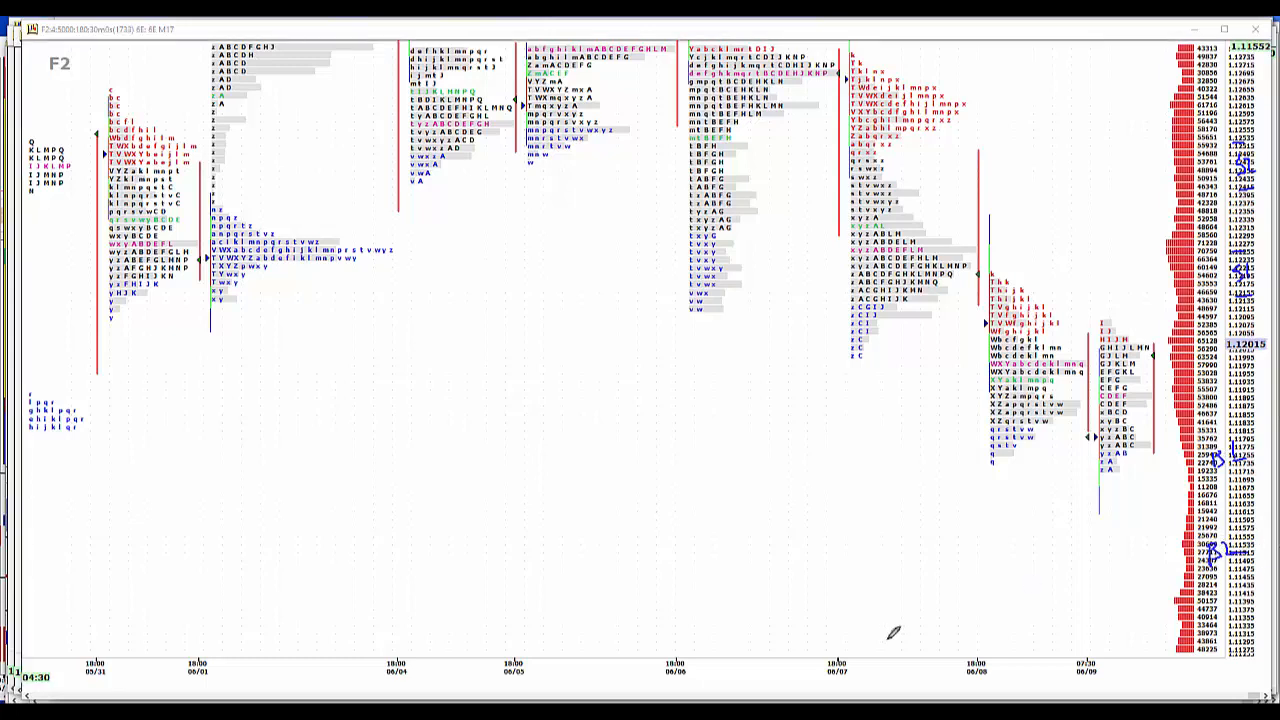